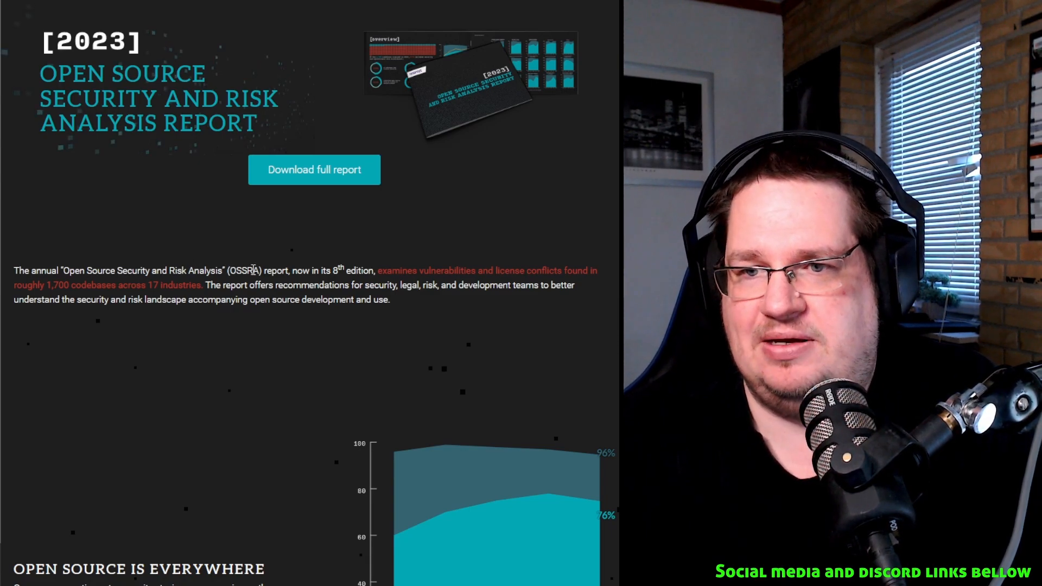
# Scroll down from the report title to the 'Open Source Is Everywhere' 96%/76% area chart
pyautogui.scroll(-3)
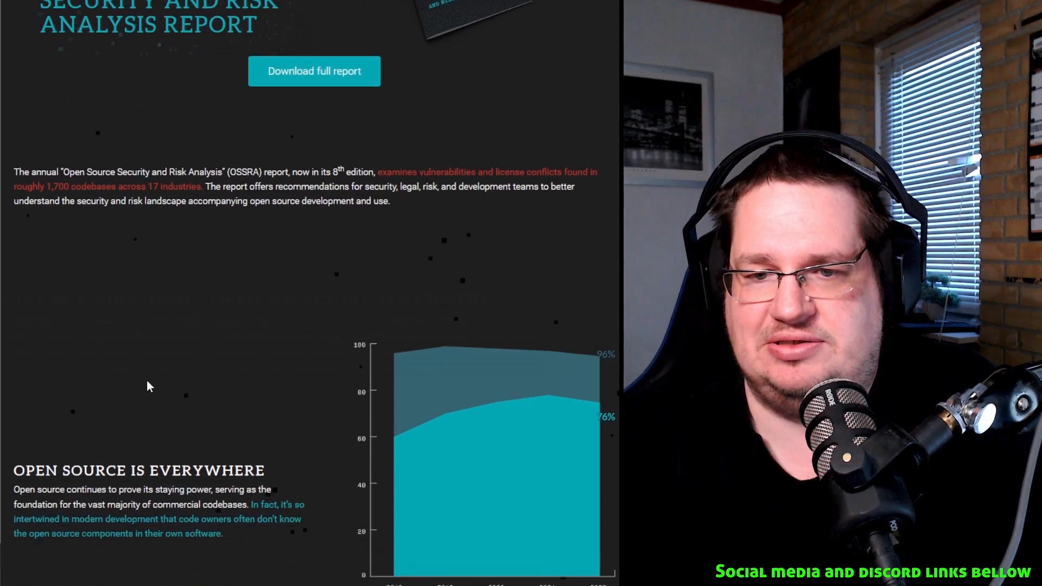
pyautogui.scroll(-3)
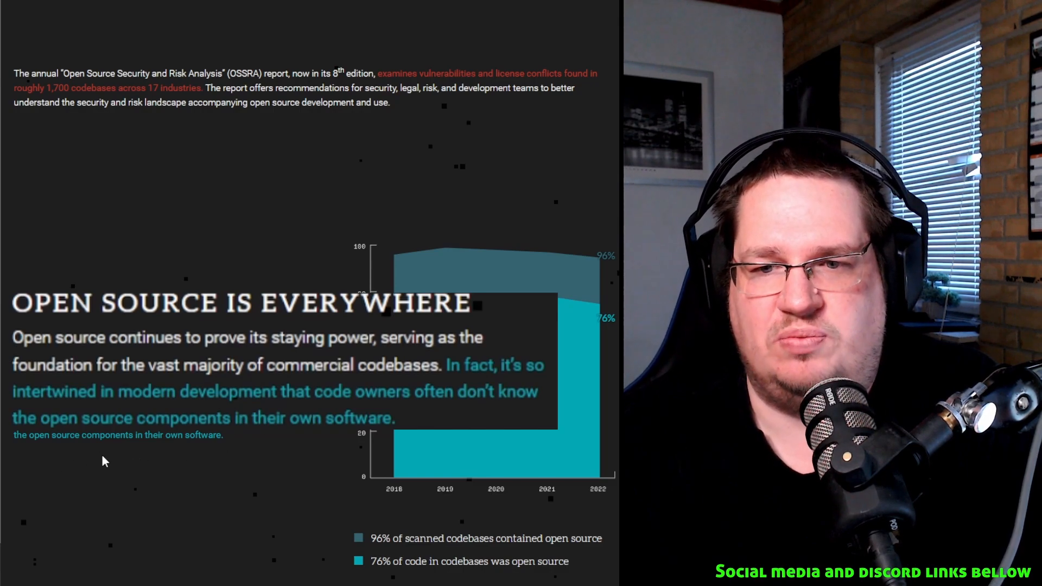
pyautogui.moveTo(220, 463)
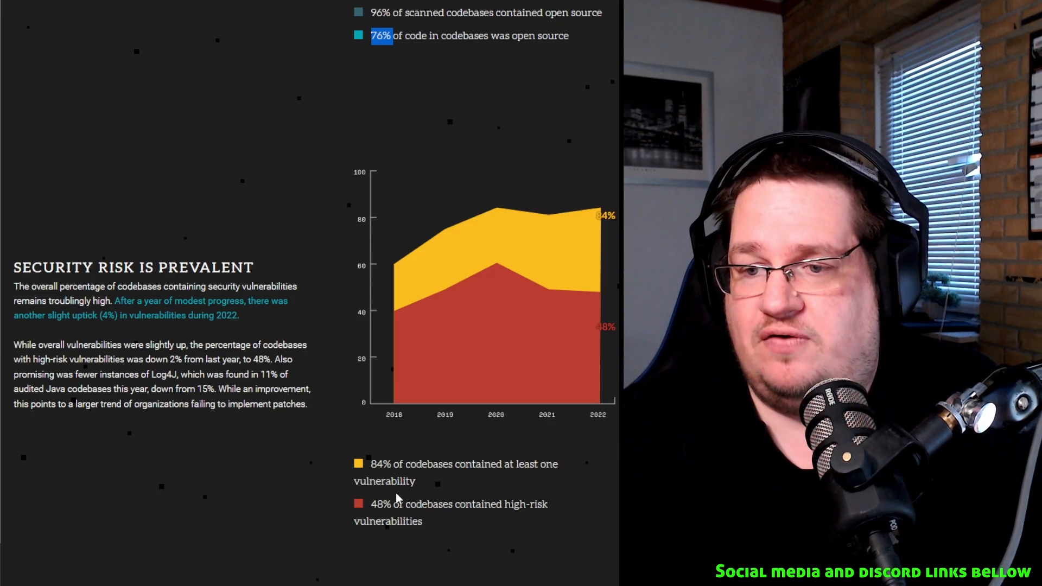
pyautogui.moveTo(505, 518)
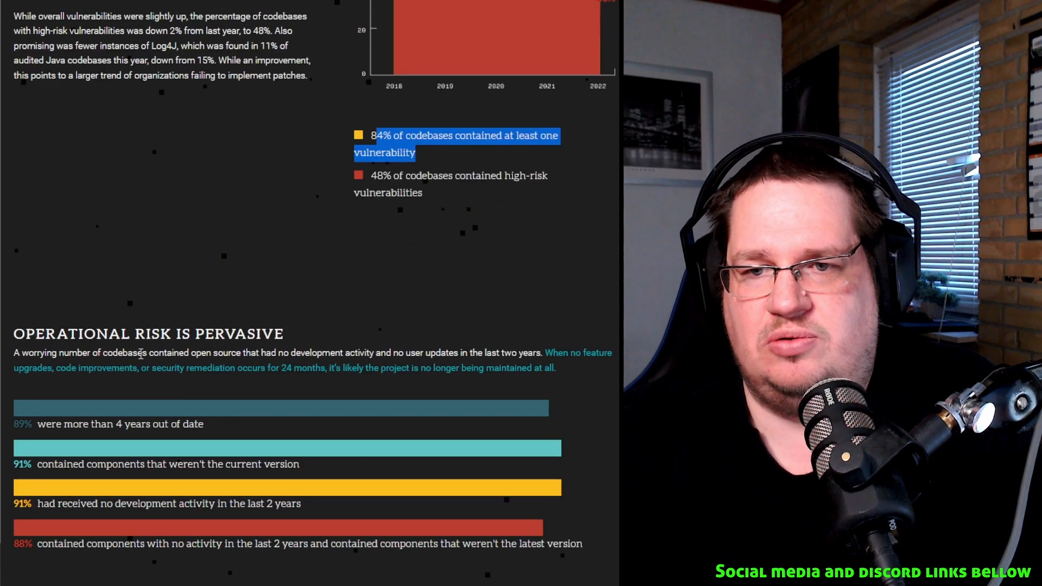
pyautogui.moveTo(329, 352)
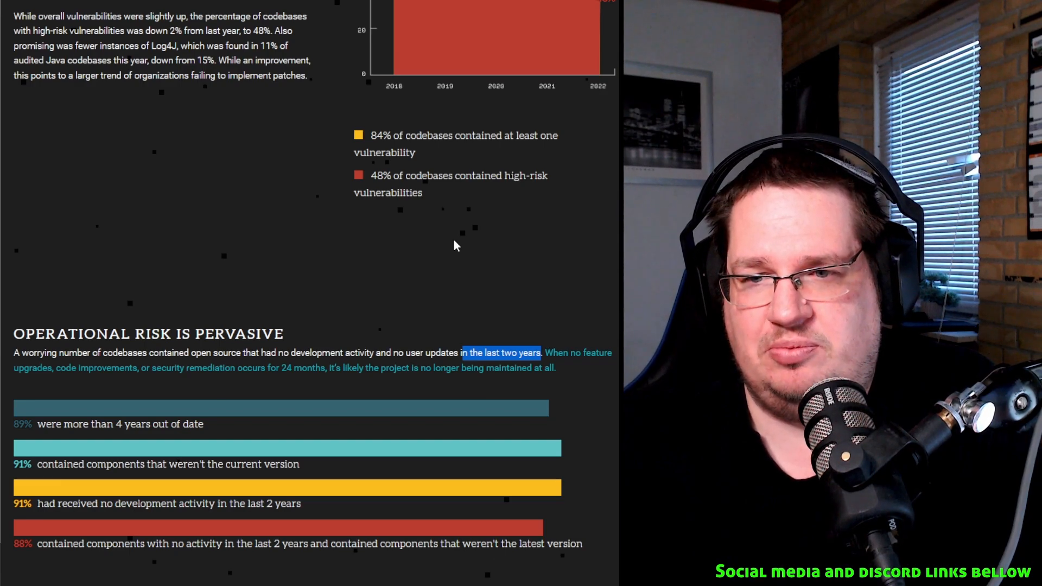
pyautogui.moveTo(354, 383)
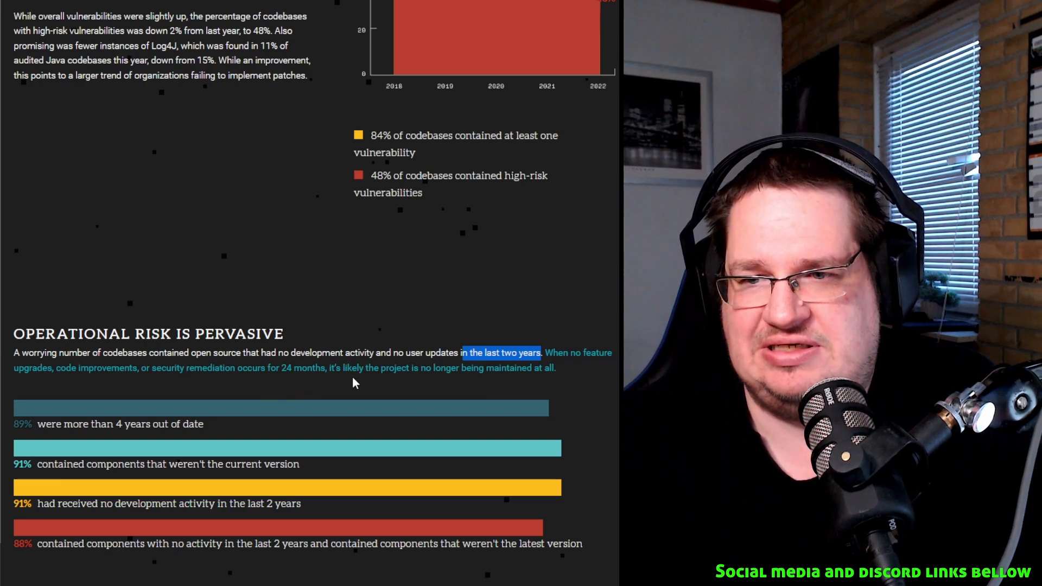
pyautogui.scroll(-3)
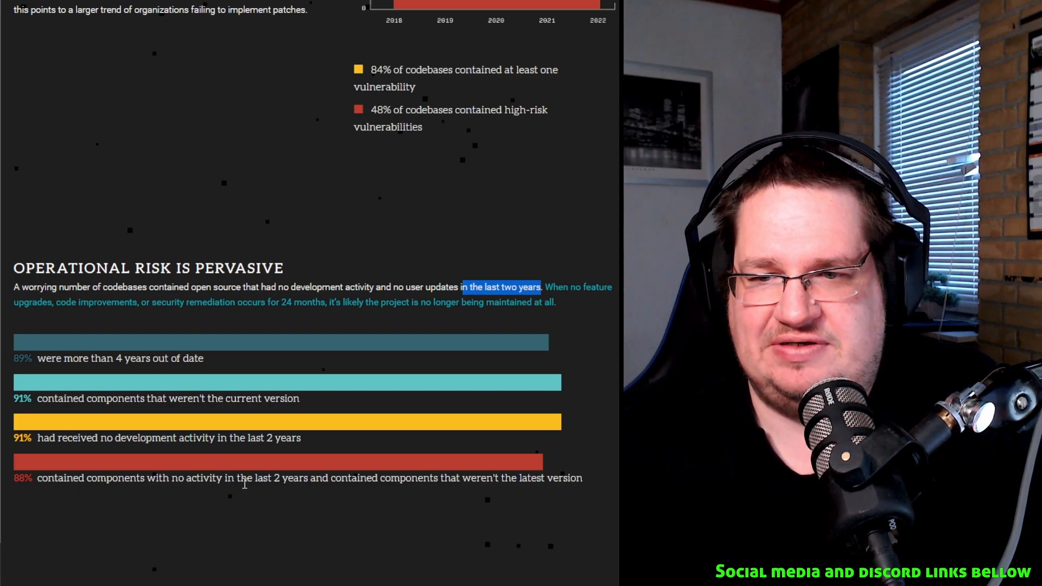
pyautogui.moveTo(413, 491)
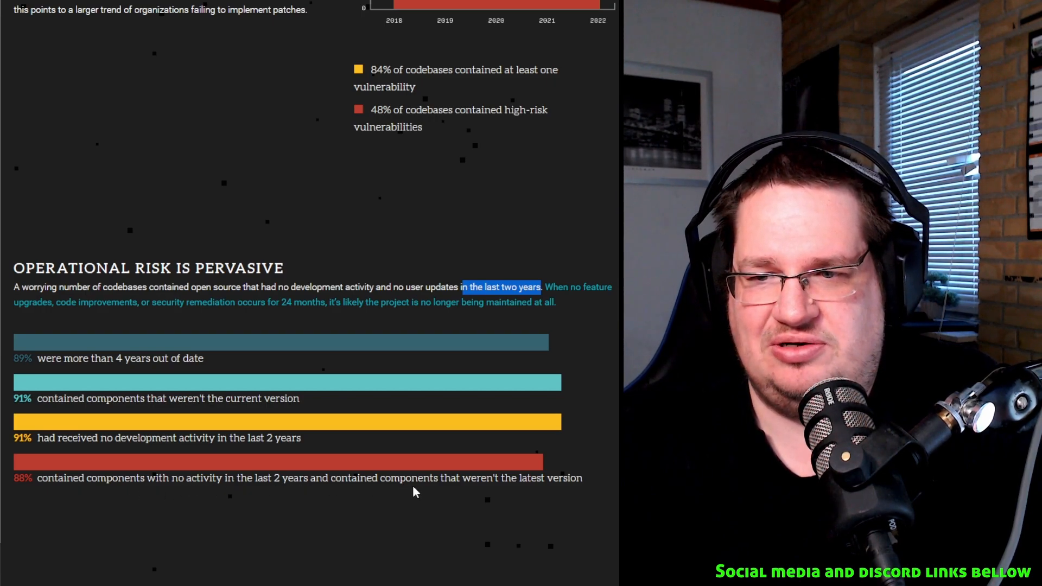
# Scroll through the per-industry charts and back to the 'Security Risk Is Prevalent' 84%/48% chart
pyautogui.scroll(-3)
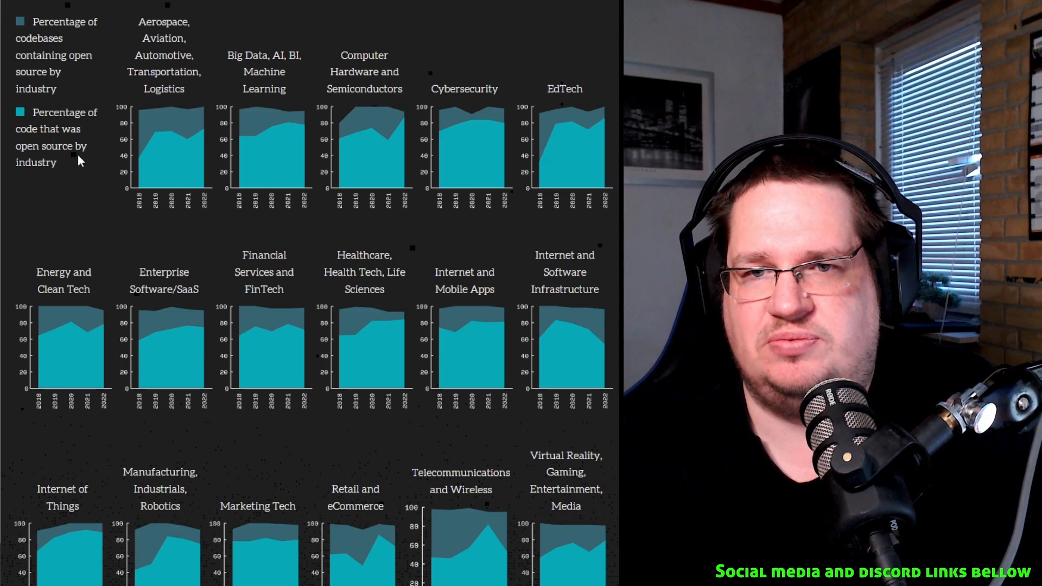
pyautogui.moveTo(61, 81)
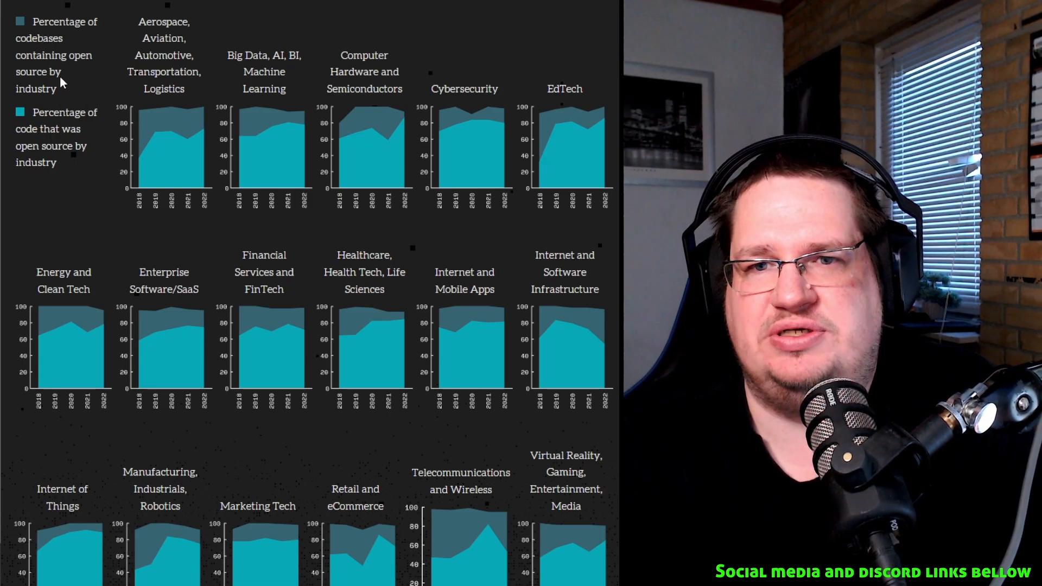
pyautogui.moveTo(144, 100)
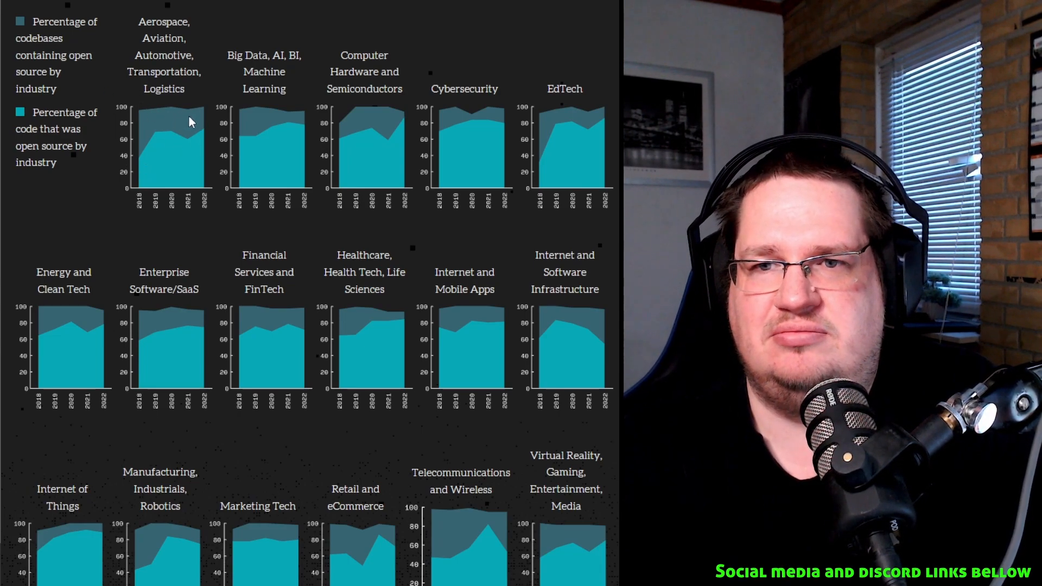
pyautogui.moveTo(167, 125)
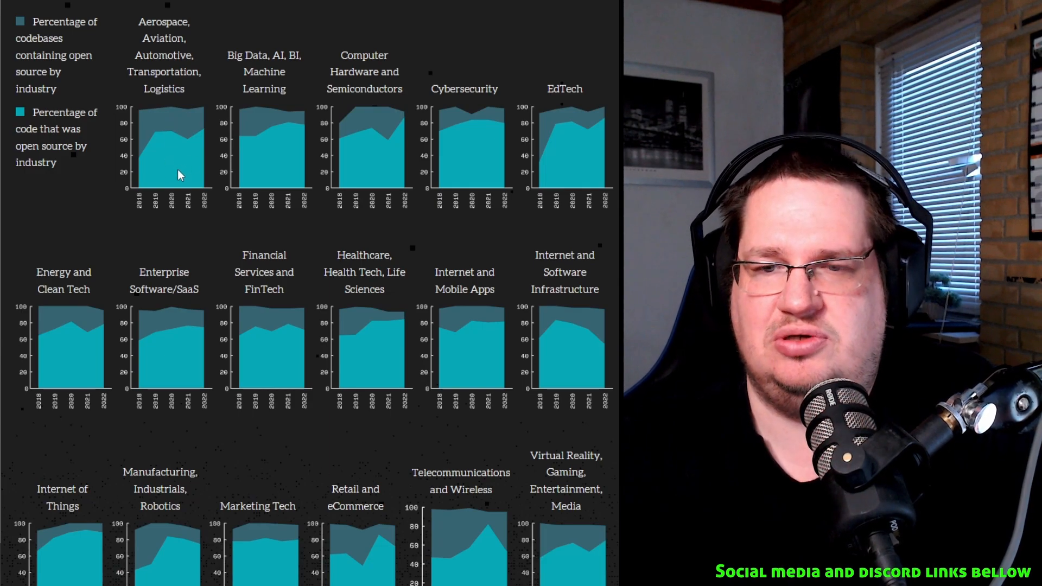
pyautogui.scroll(-3)
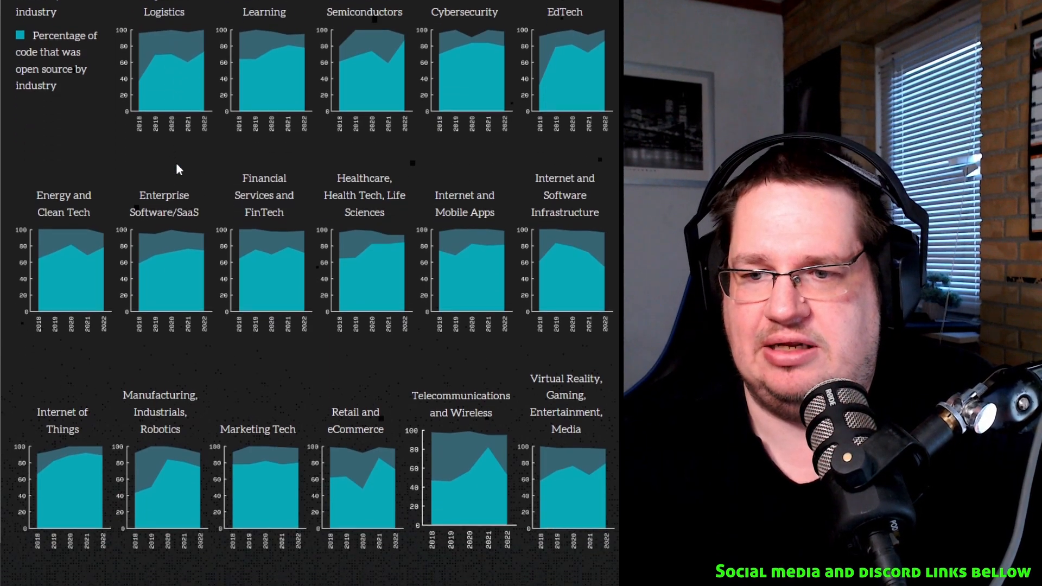
pyautogui.scroll(-3)
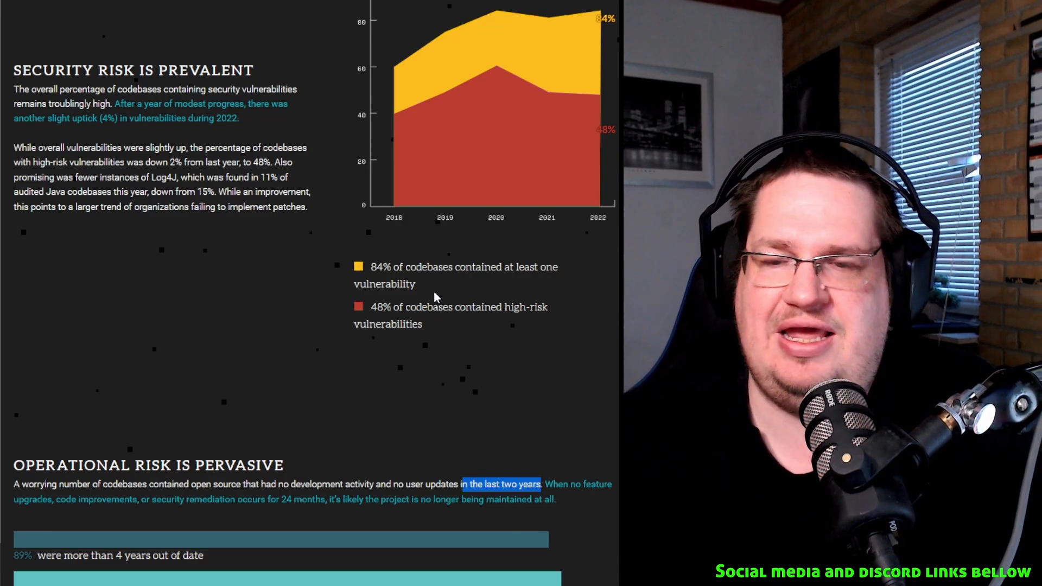
# Scroll to the 'Key Industries Remain Vulnerable' section and its first row of industry charts
pyautogui.scroll(-3)
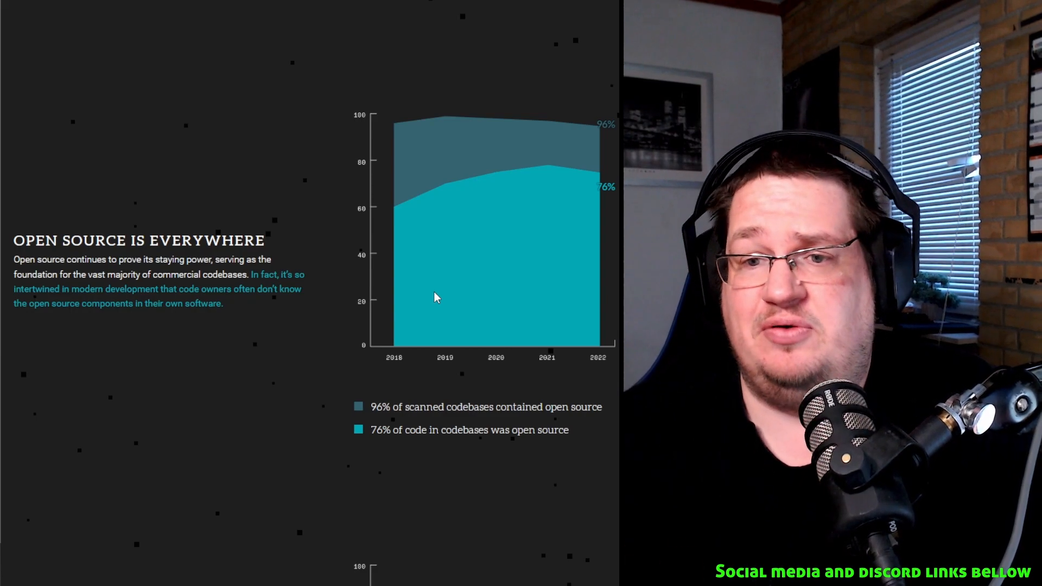
pyautogui.scroll(-3)
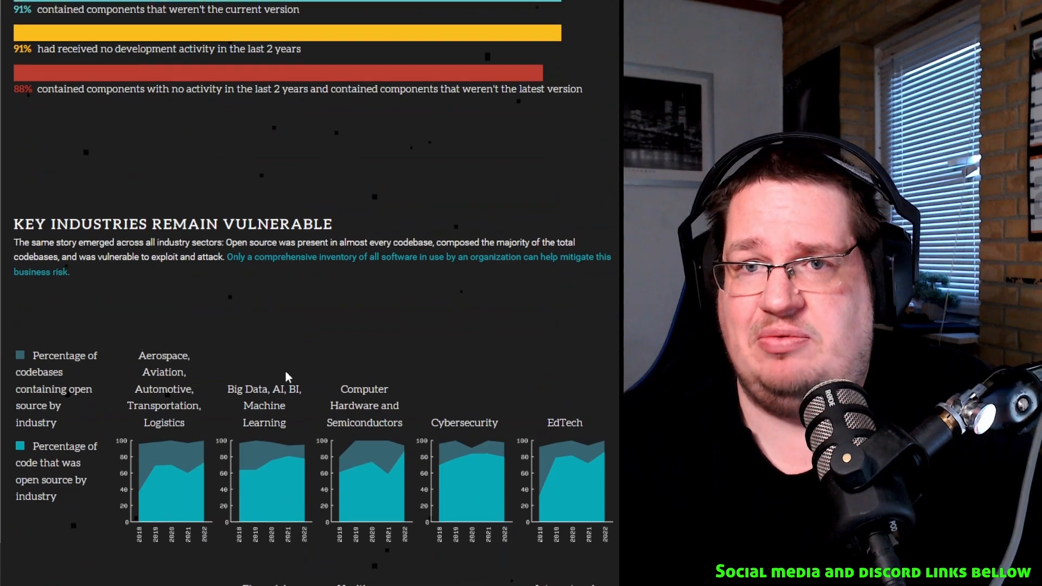
pyautogui.scroll(3)
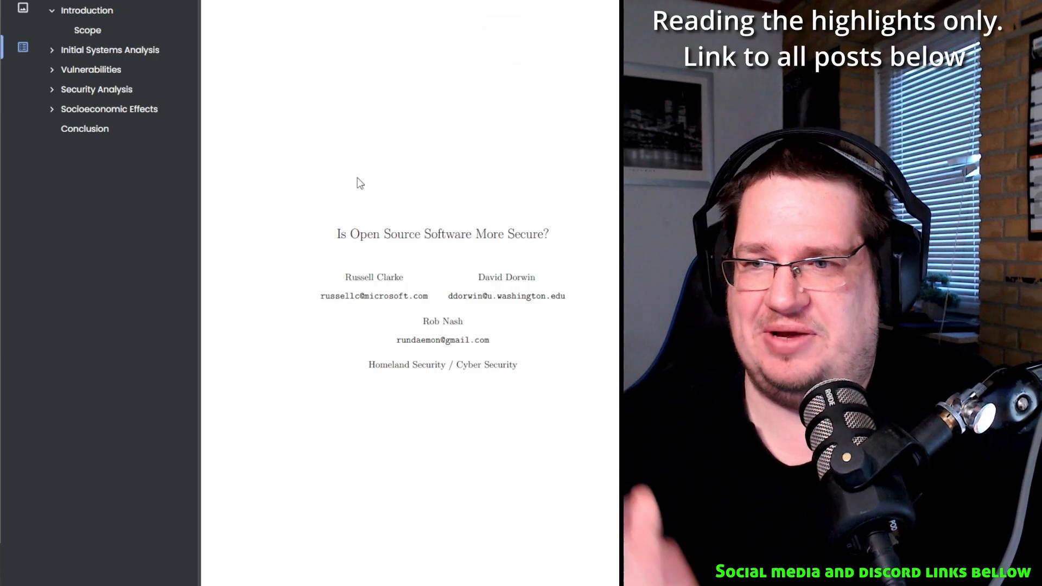
pyautogui.moveTo(438, 285)
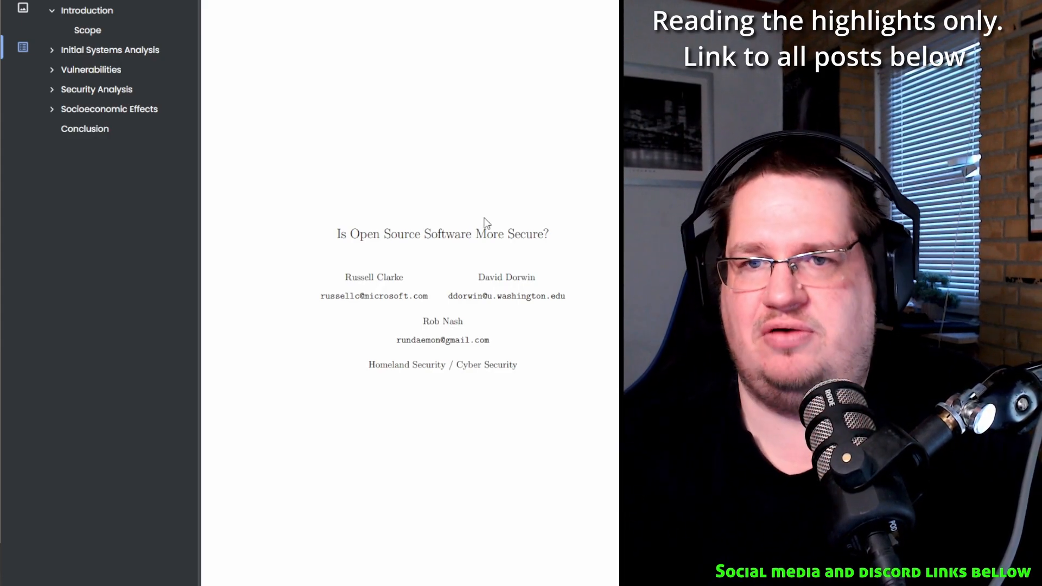
# Scroll down through the paper's References pages toward entries 11 through 16
pyautogui.scroll(-3)
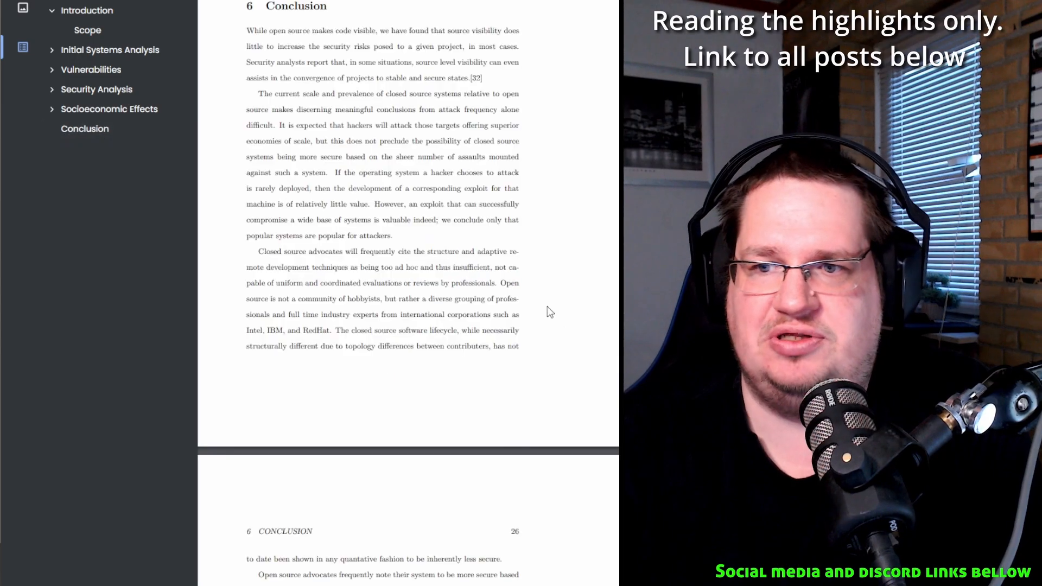
pyautogui.scroll(-3)
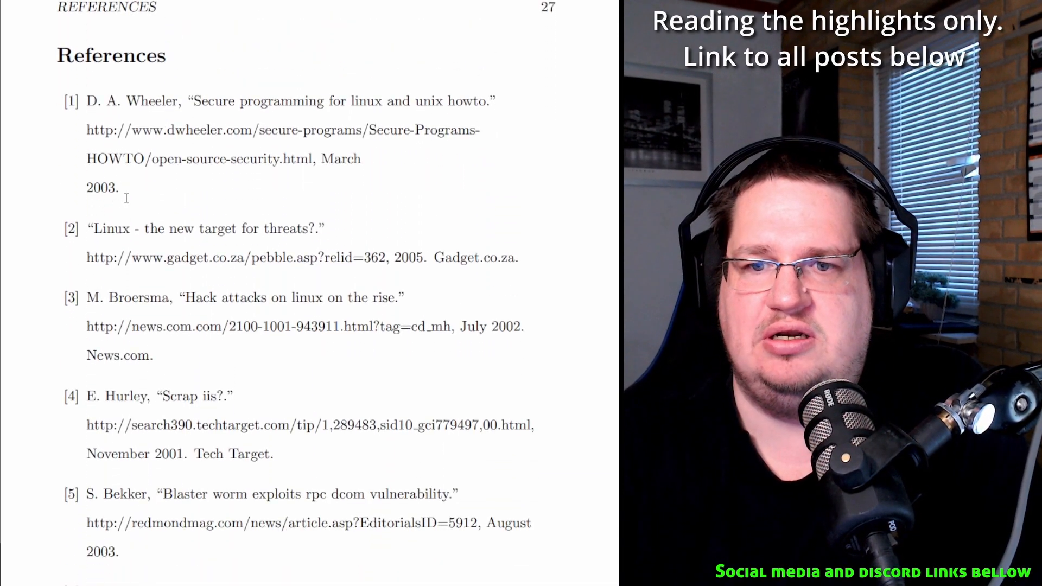
pyautogui.scroll(-3)
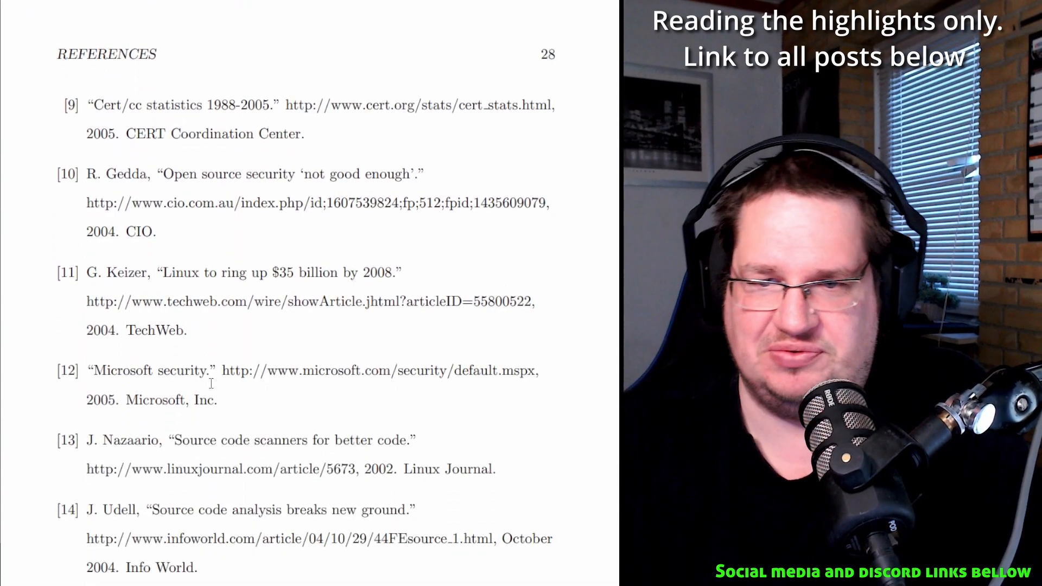
pyautogui.scroll(-3)
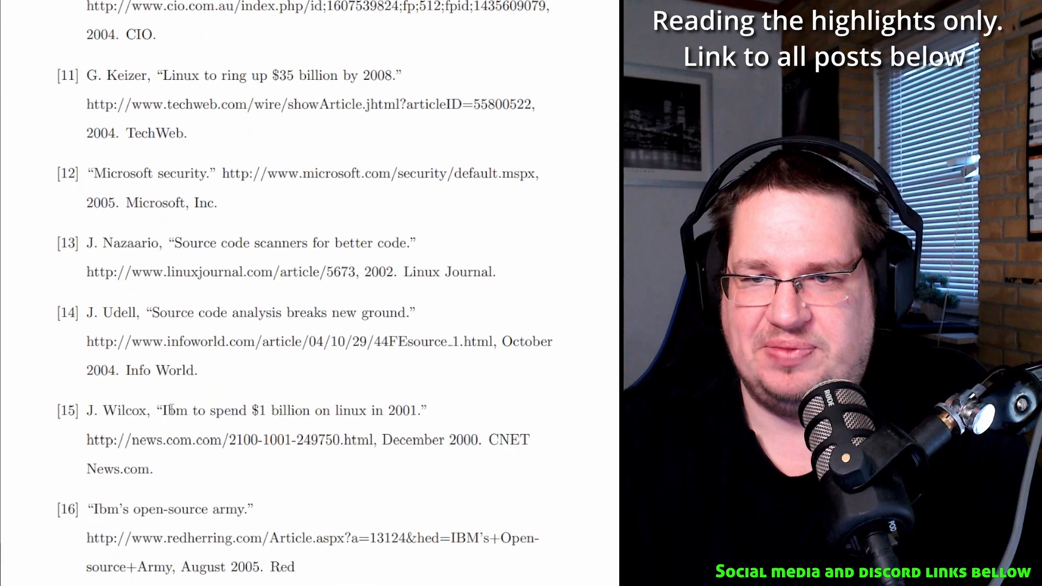
pyautogui.moveTo(217, 452)
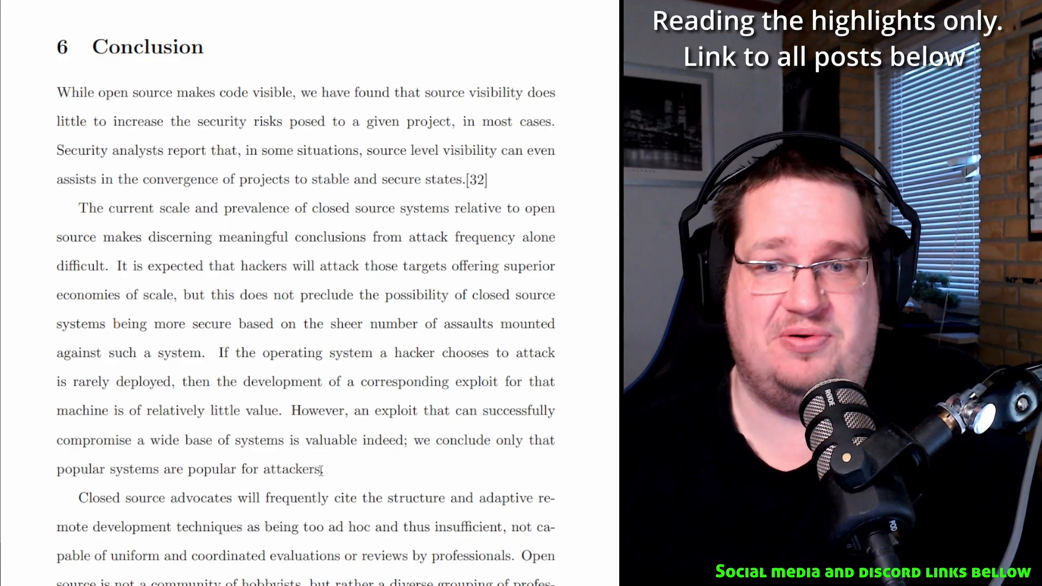
# Scroll down to the Conclusion's page 26 paragraphs about security through obscurity
pyautogui.scroll(-3)
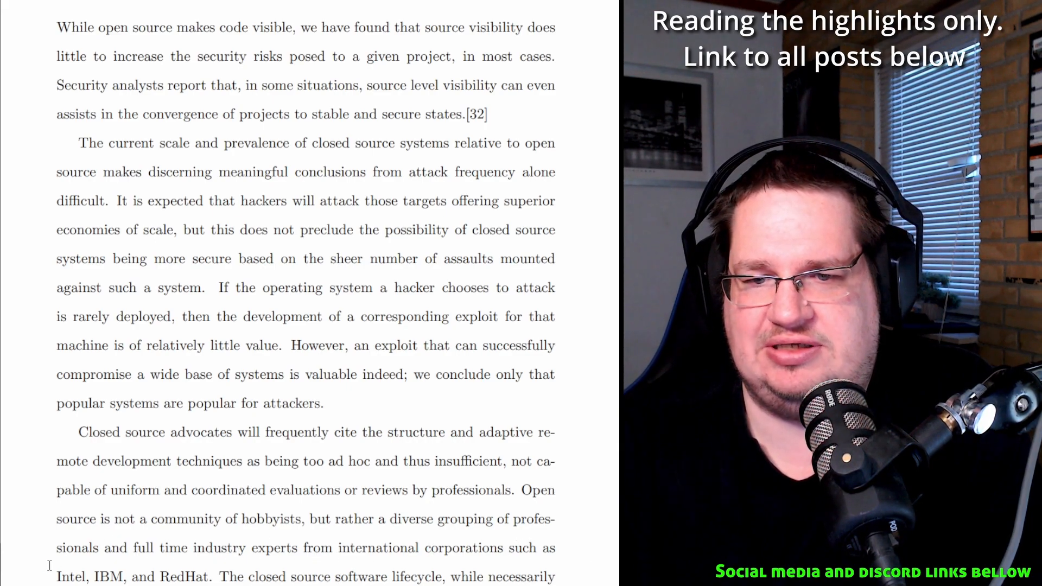
pyautogui.moveTo(272, 489); pyautogui.dragTo(211, 577)
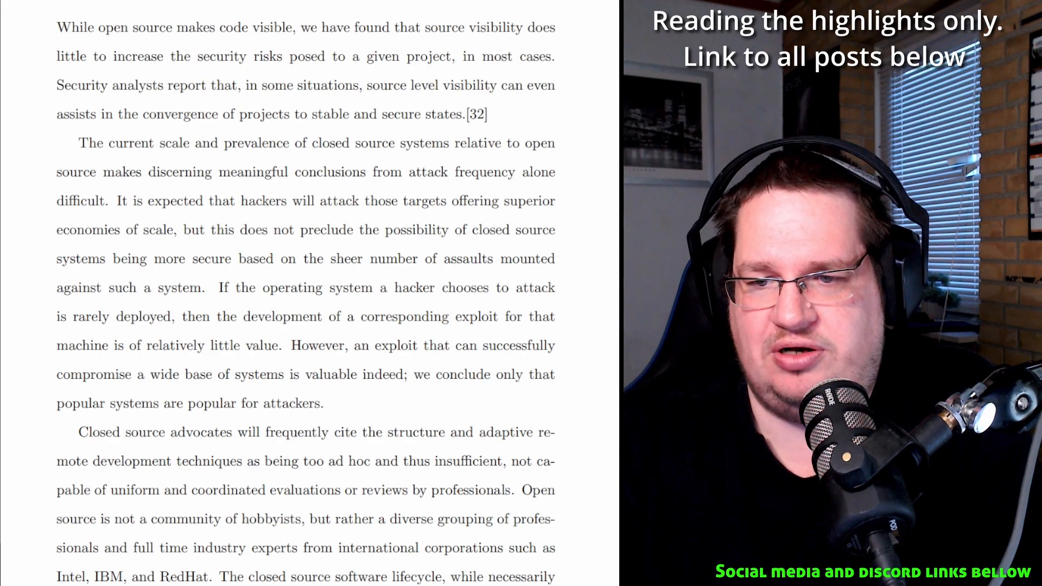
pyautogui.scroll(-3)
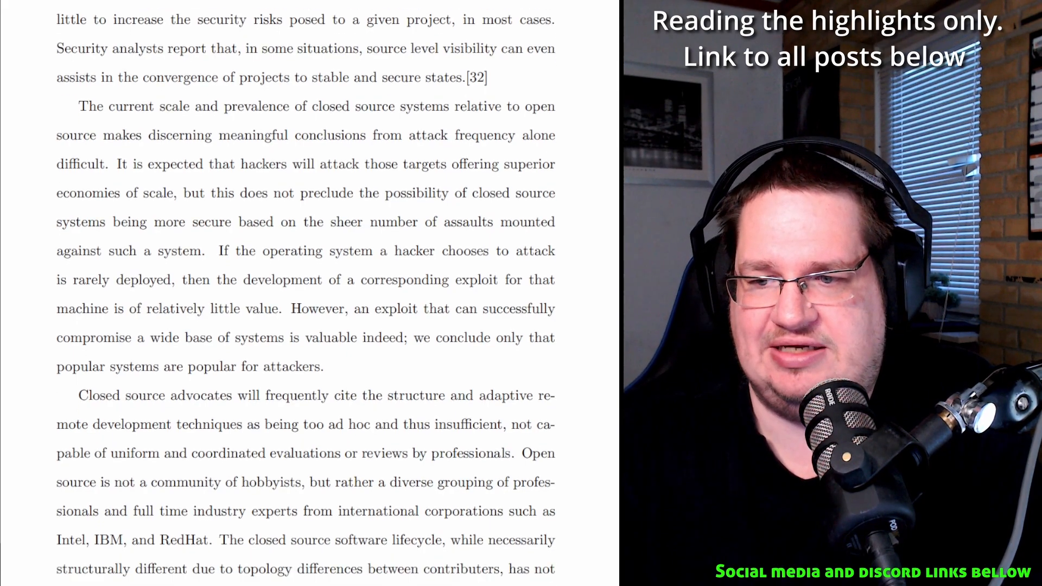
pyautogui.scroll(-3)
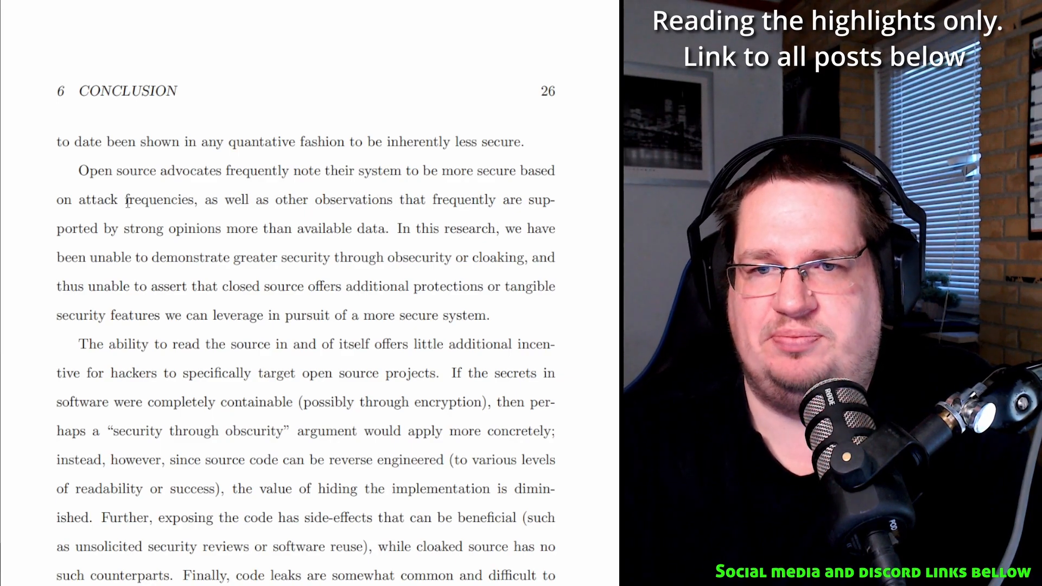
pyautogui.doubleClick(194, 229)
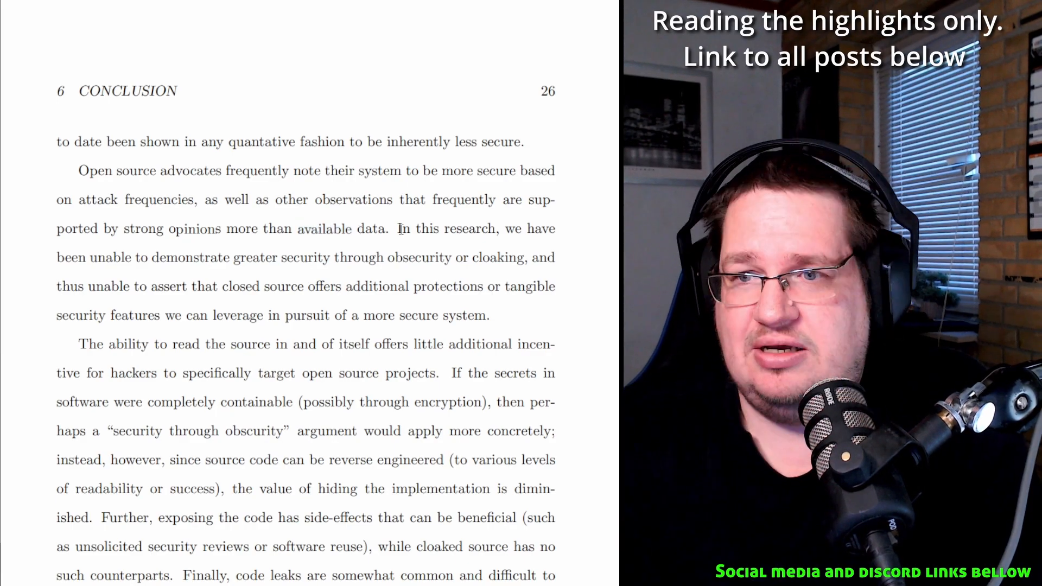
pyautogui.doubleClick(404, 228)
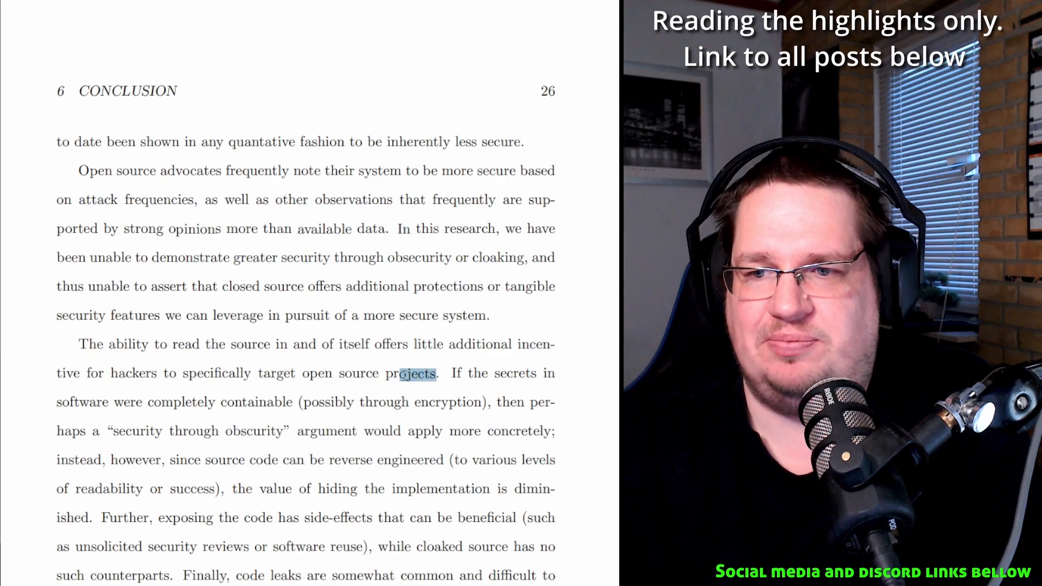
pyautogui.doubleClick(410, 372)
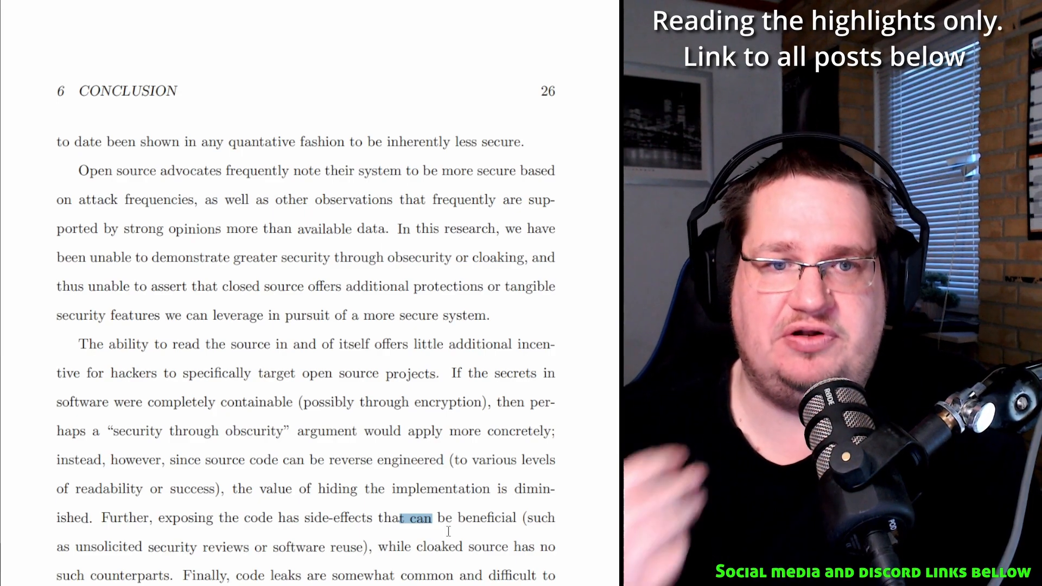
# Scroll from the operational risk bars down to the 'Key Industries Remain Vulnerable' per-industry charts
pyautogui.scroll(-3)
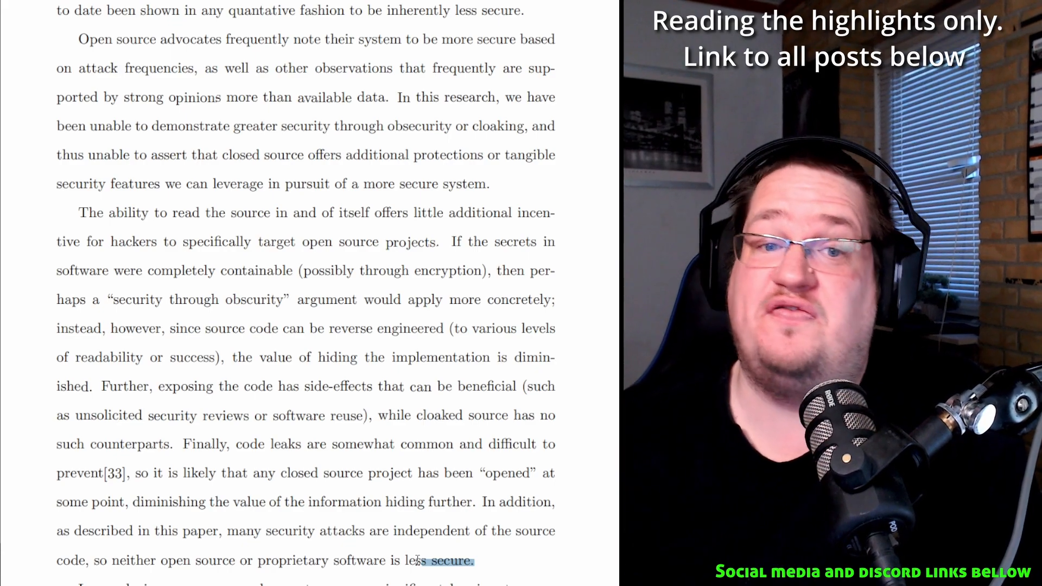
pyautogui.scroll(-3)
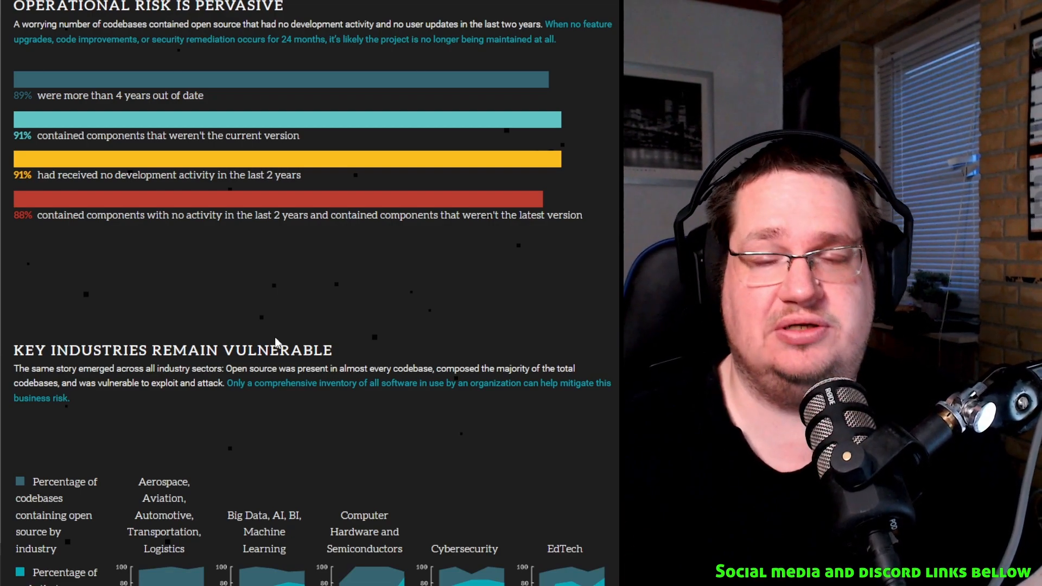
pyautogui.scroll(-3)
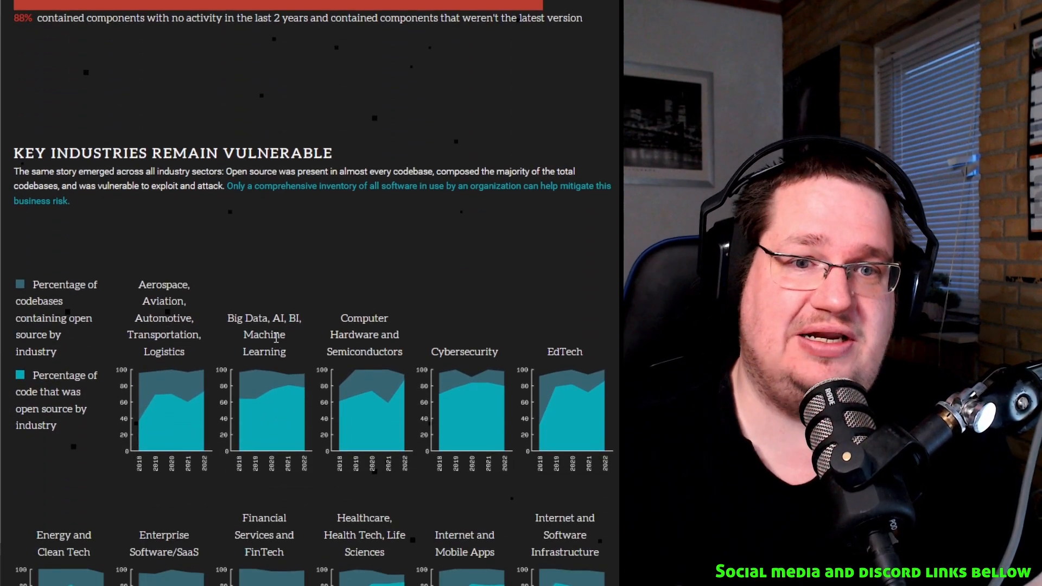